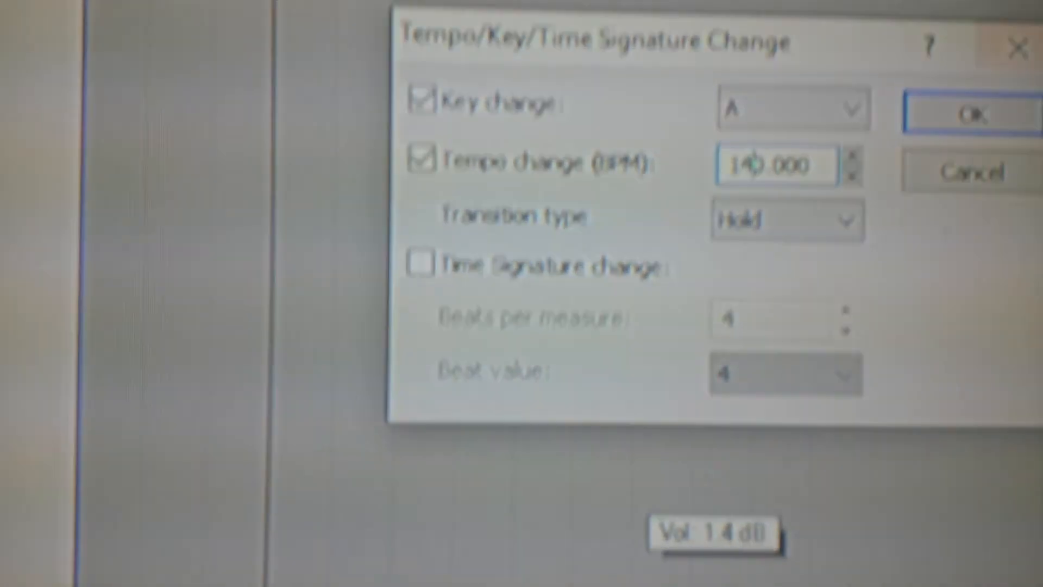
# Confirm the tempo change to 140 BPM in key A
pyautogui.click(967, 113)
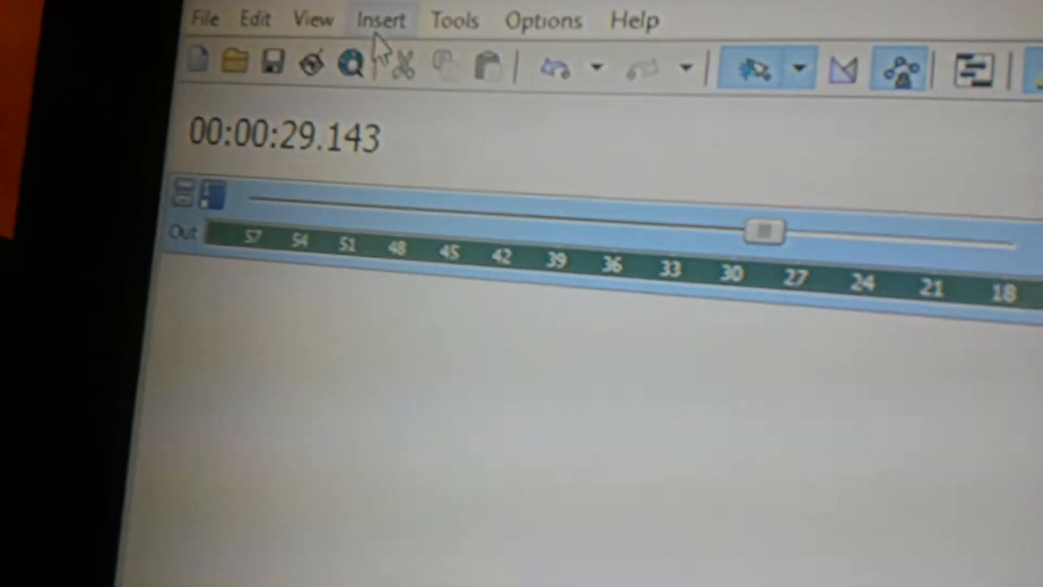
# Insert a tempo/key change at 00:00:29.143 from the Insert menu
pyautogui.click(383, 19)
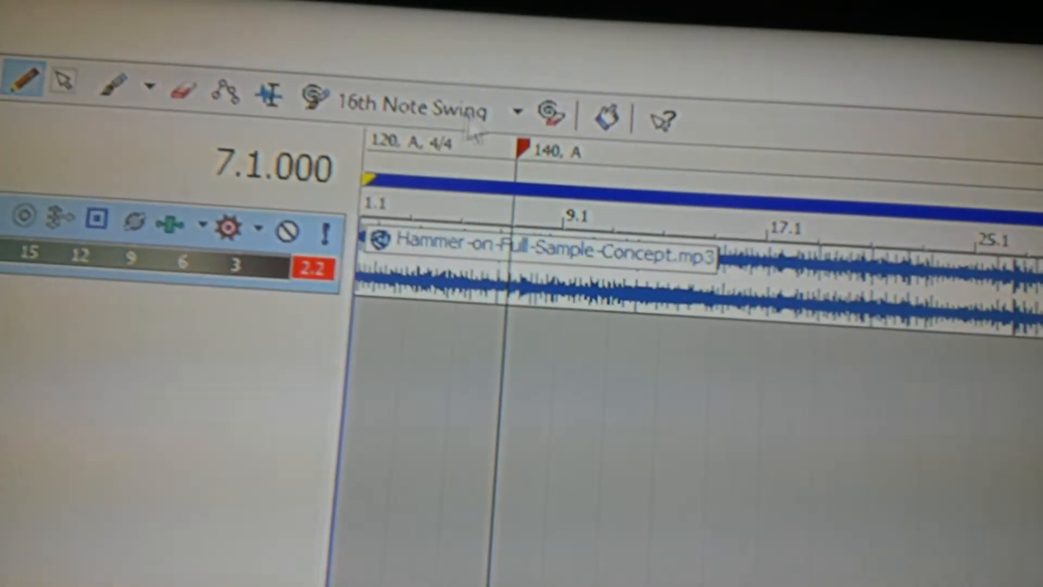
# Bring up the context menu for the 140, A marker at bar 7.1
pyautogui.rightClick(521, 148)
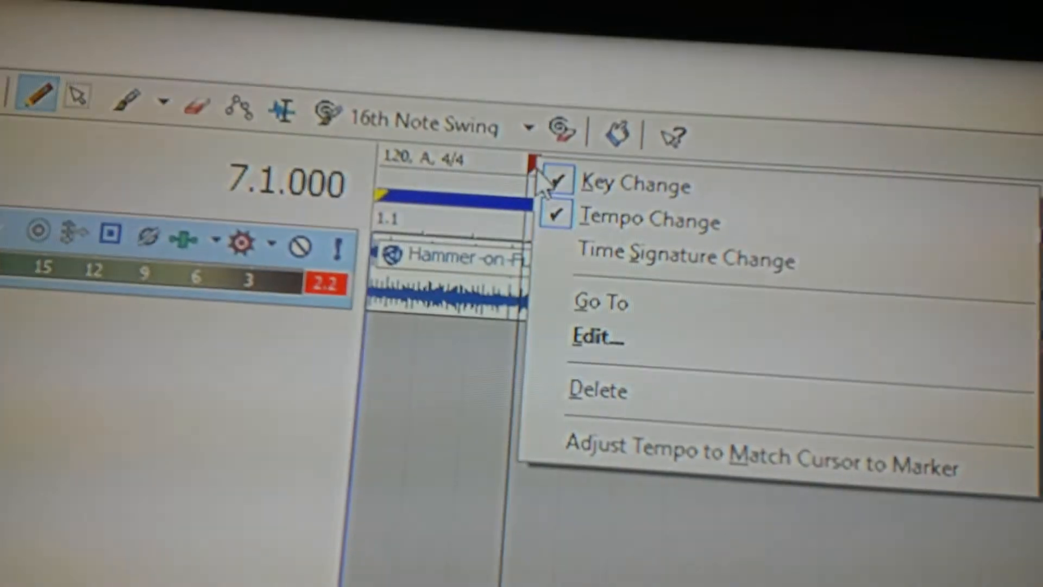
pyautogui.moveTo(605, 385)
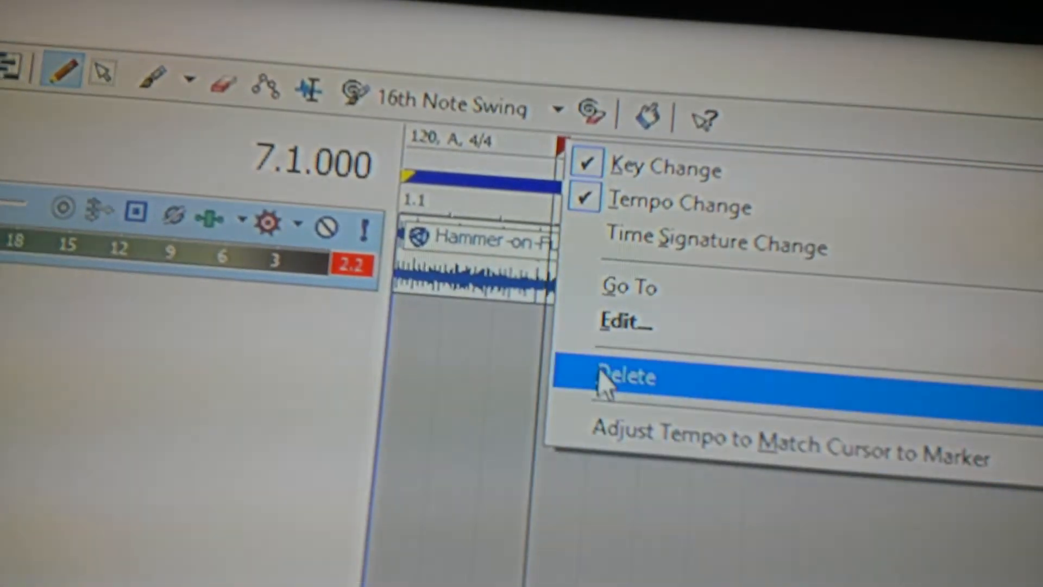